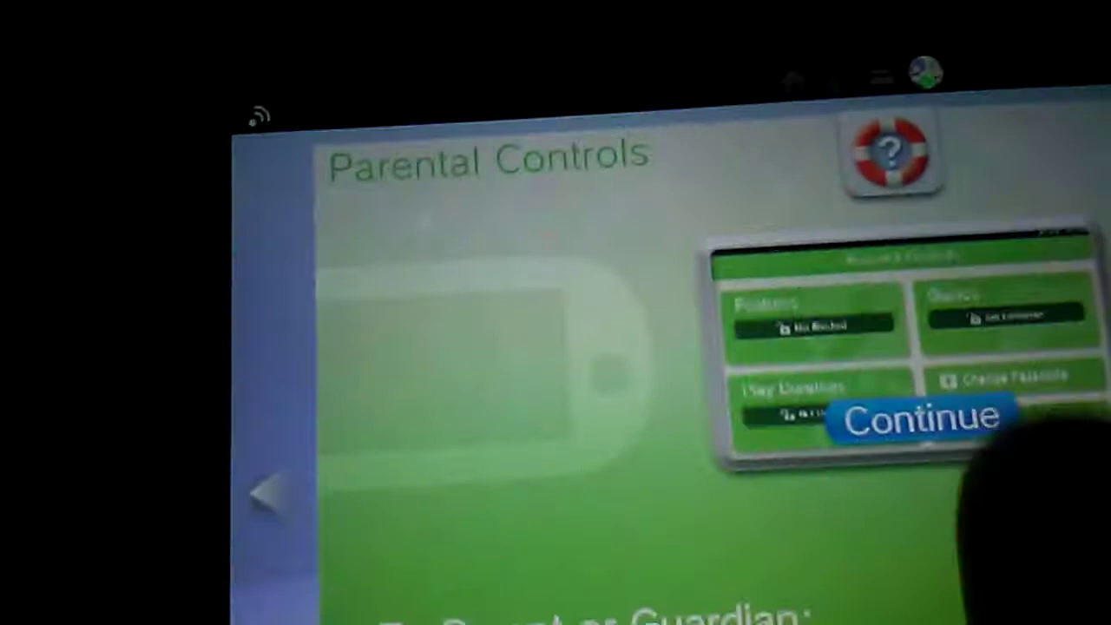
- Continue past the Parental Controls introduction to the empty passcode entry prompt
left_click(927, 418)
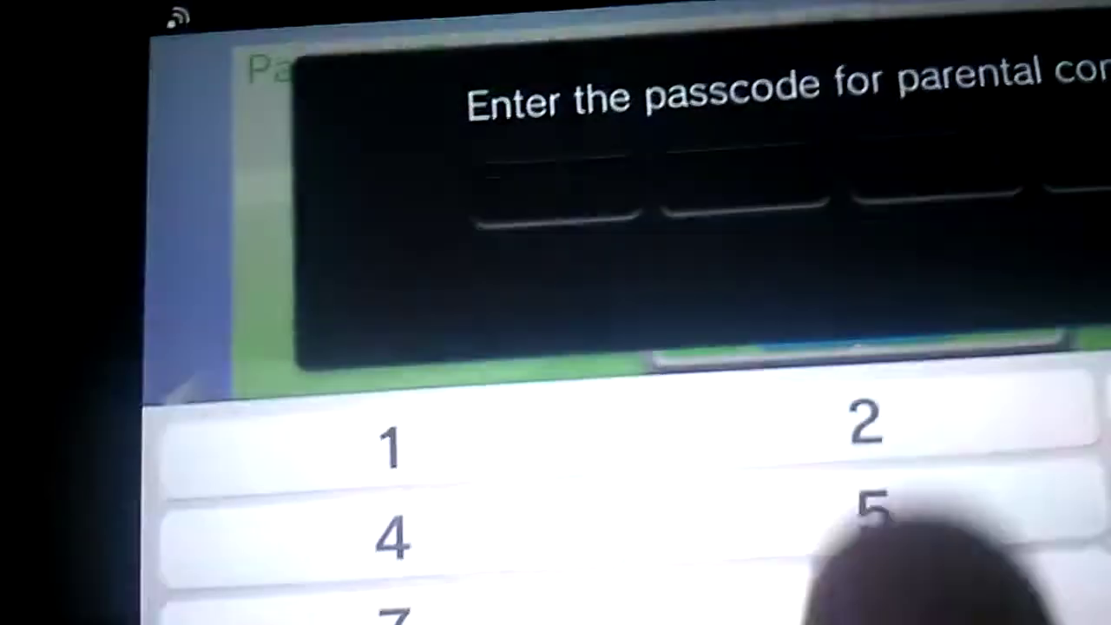